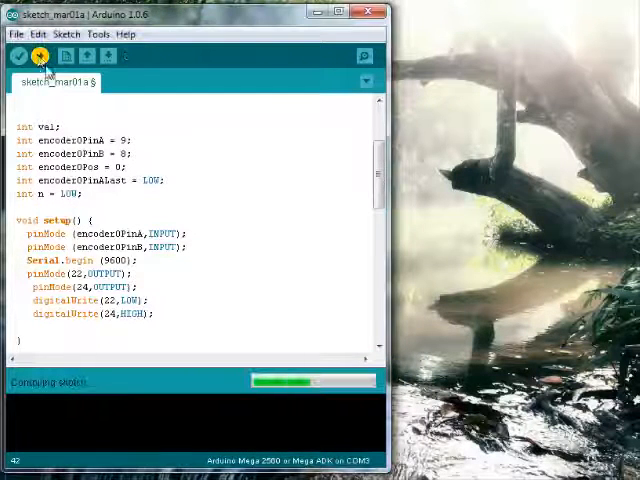
# Upload the encoder sketch to the Arduino Mega and bring up the COM3 Serial Monitor.
pyautogui.click(40, 56)
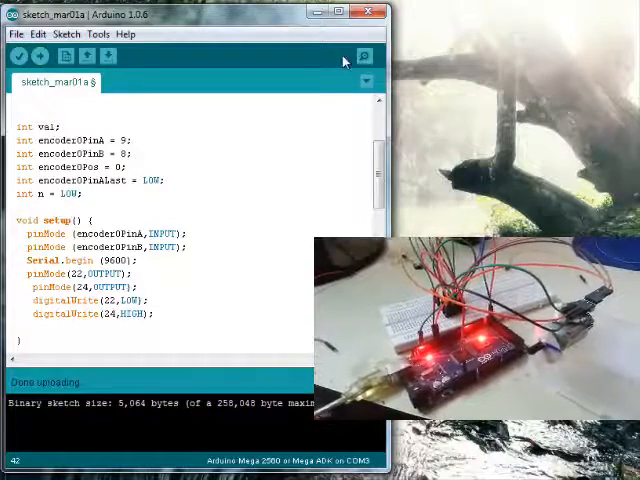
pyautogui.click(366, 56)
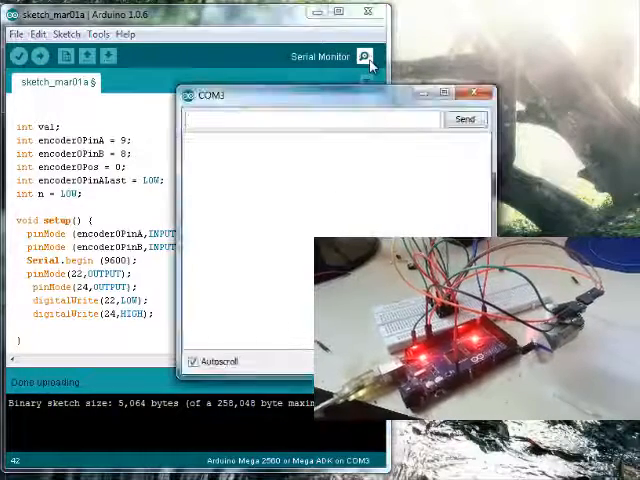